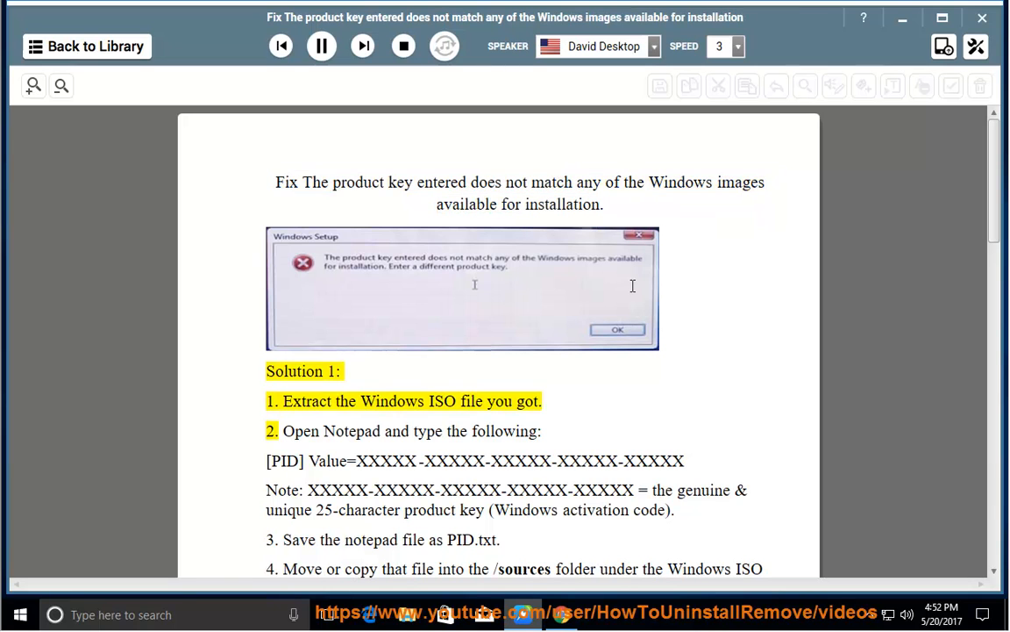
Step: Hear the 'Extract the Windows ISO' step read aloud, then hide the reader
double_click(344, 400)
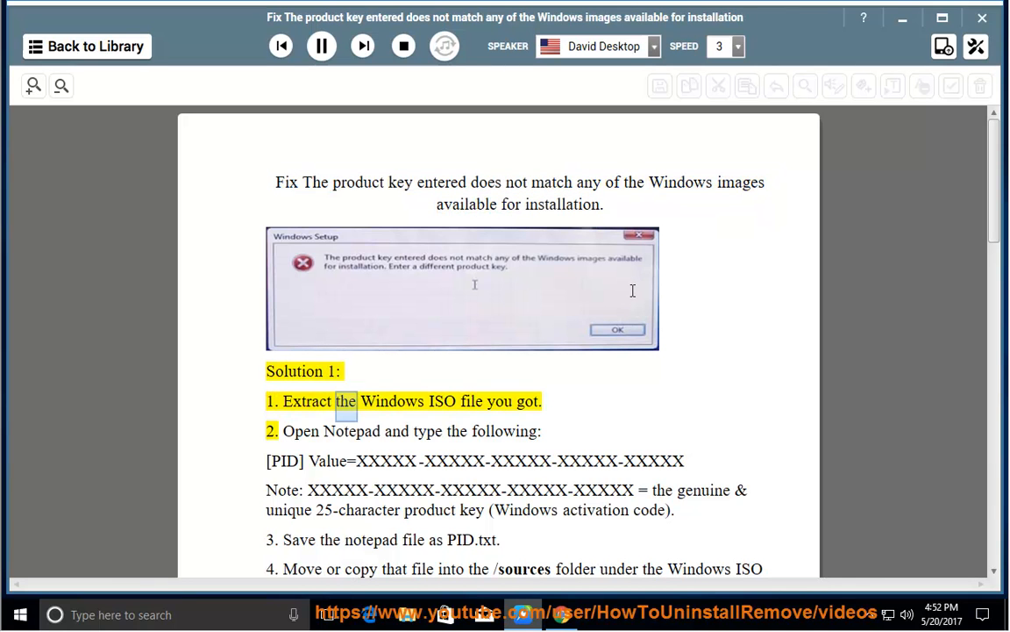
click(321, 46)
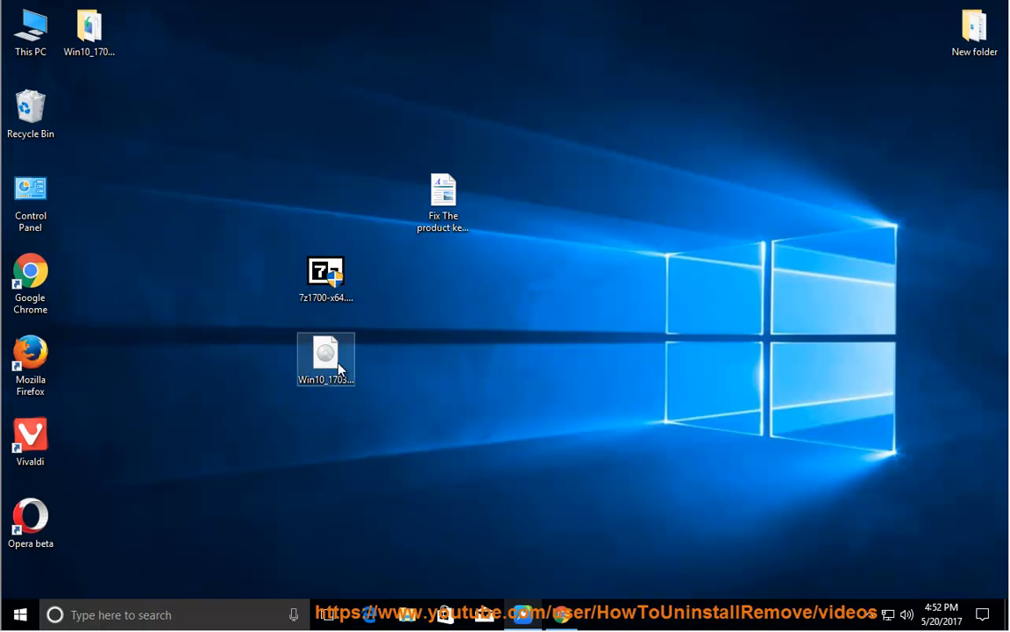
Step: Extract the Windows ISO via 7-Zip and enter the Win10_1703_English_x64 folder
right_click(326, 360)
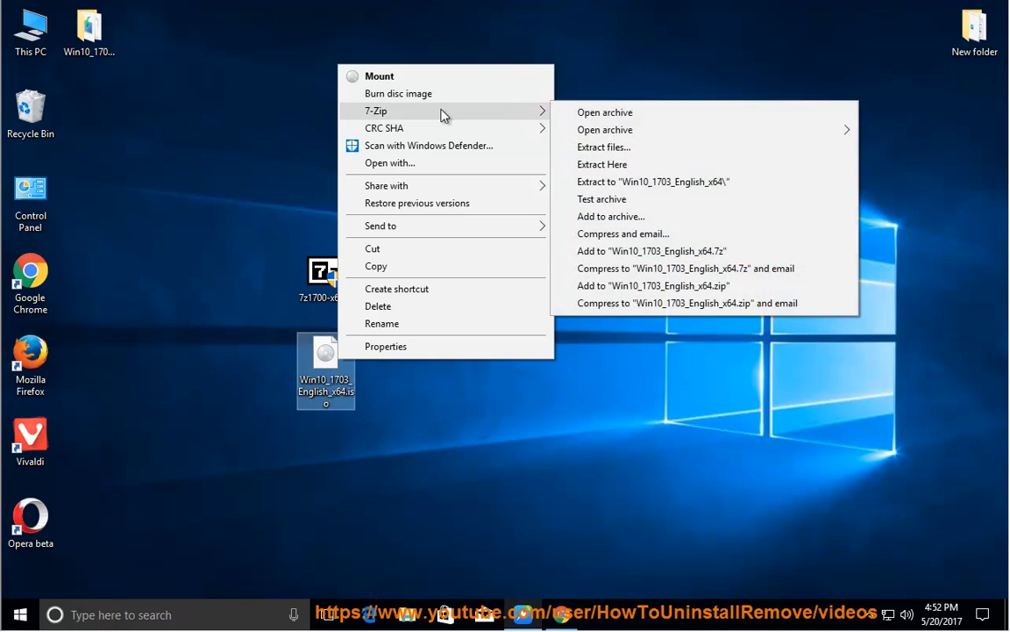
mouse_move(179, 148)
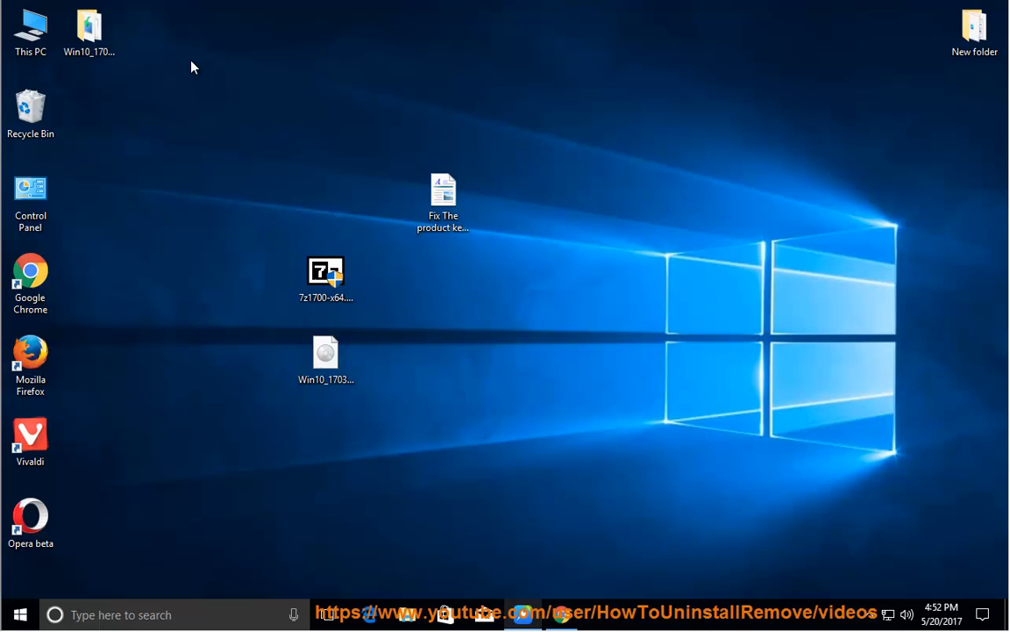
double_click(326, 358)
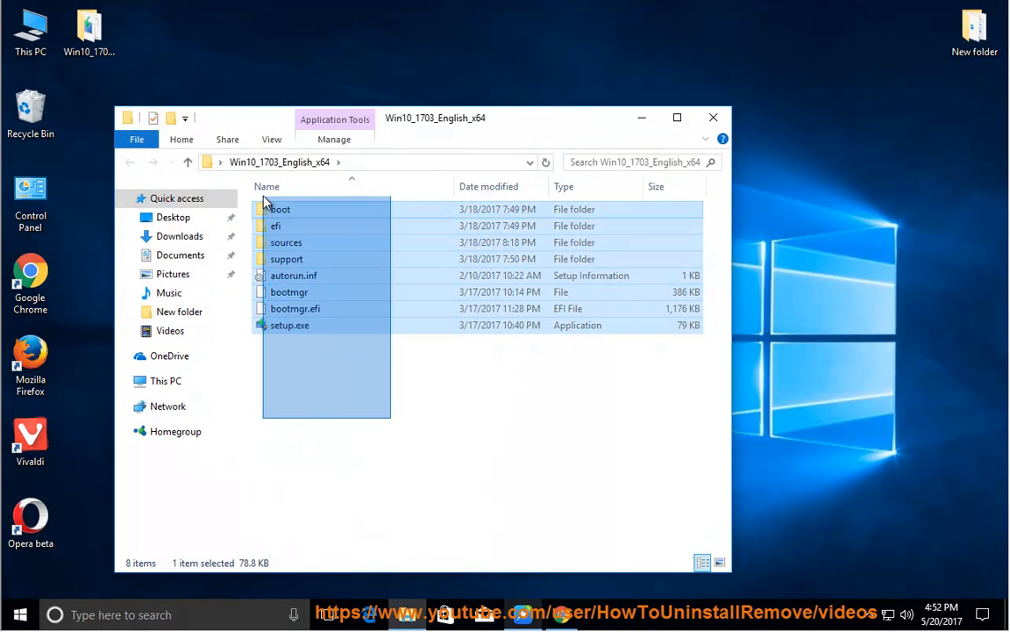
Step: Check the extracted folder's properties (3.98 GB) and cancel without changes
right_click(87, 31)
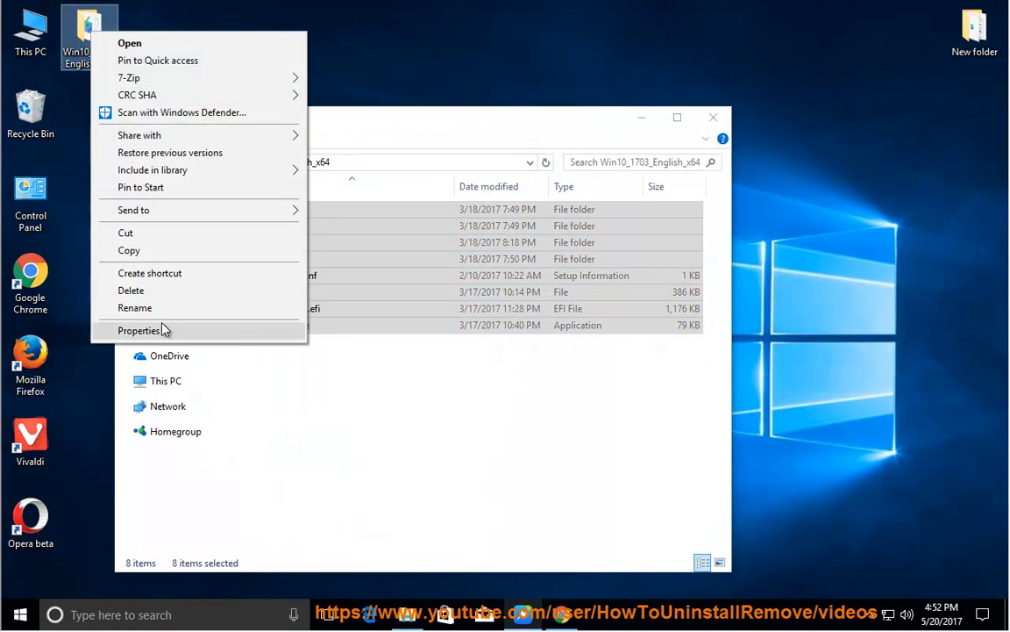
click(138, 329)
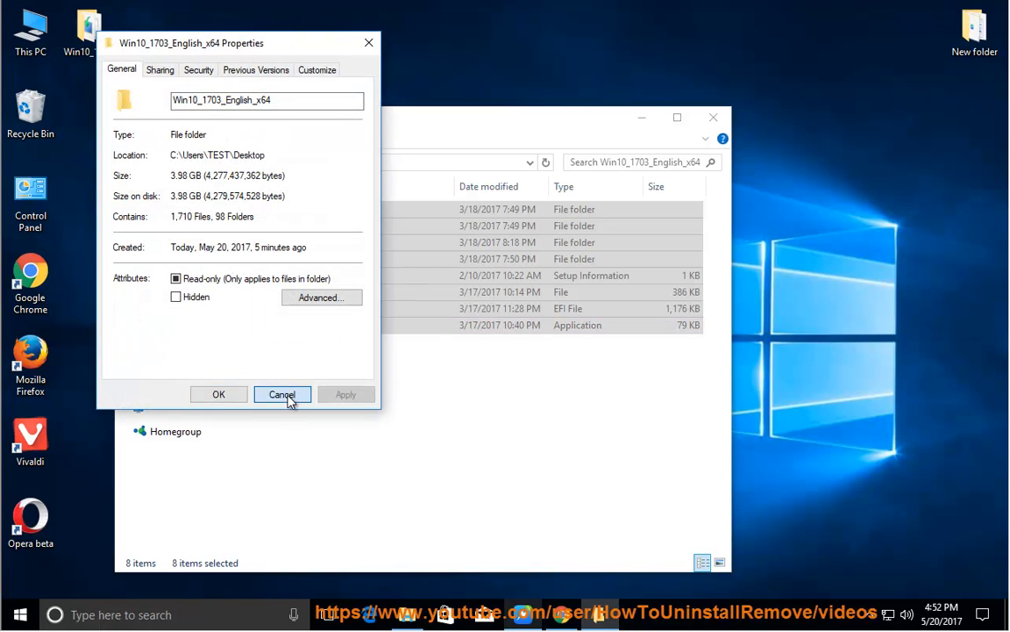
click(283, 393)
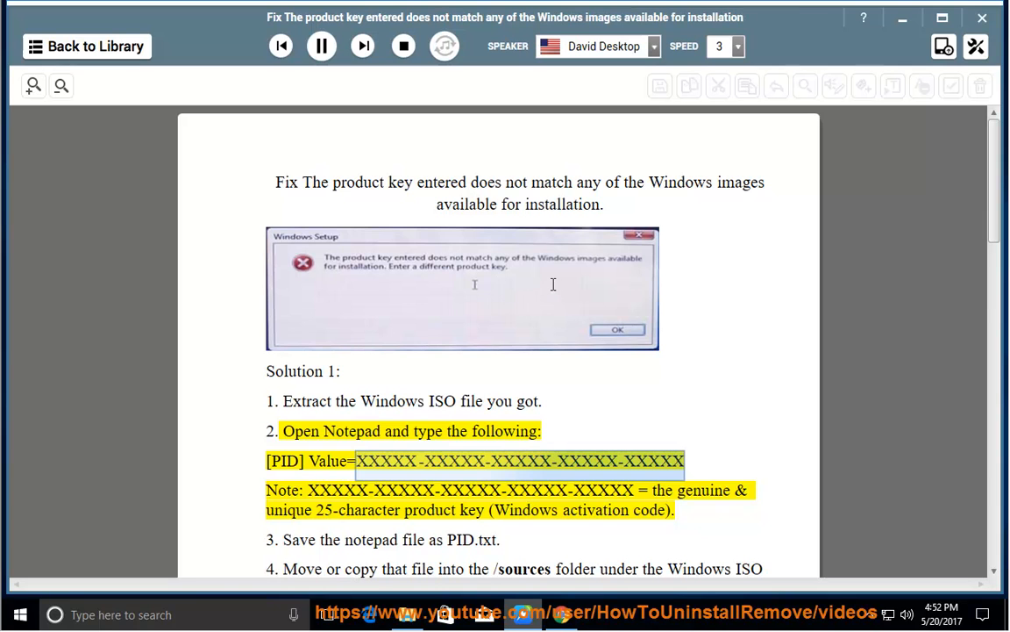
mouse_move(547, 278)
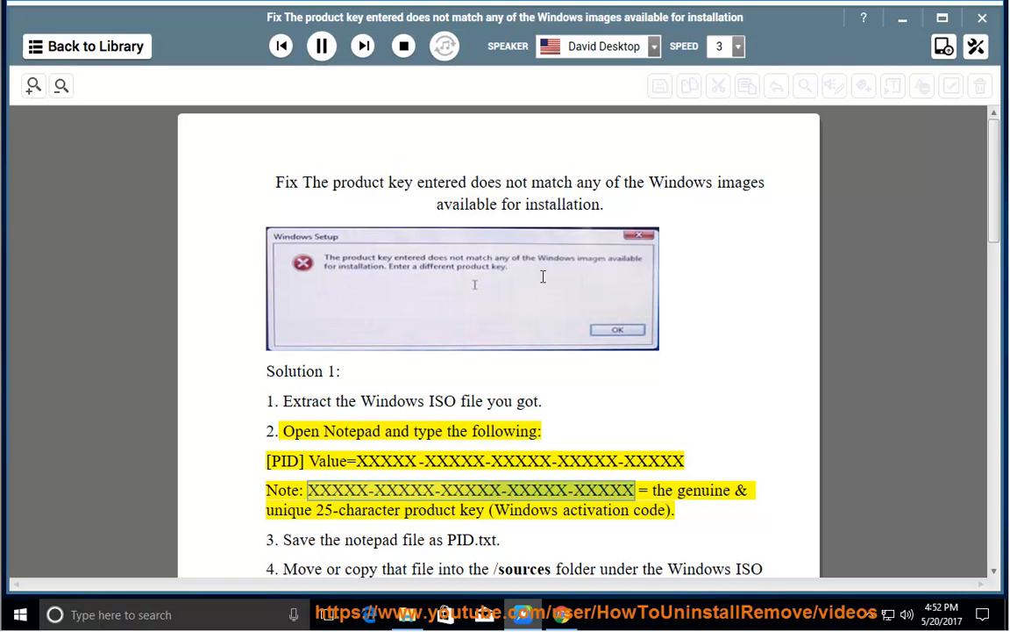
mouse_move(532, 260)
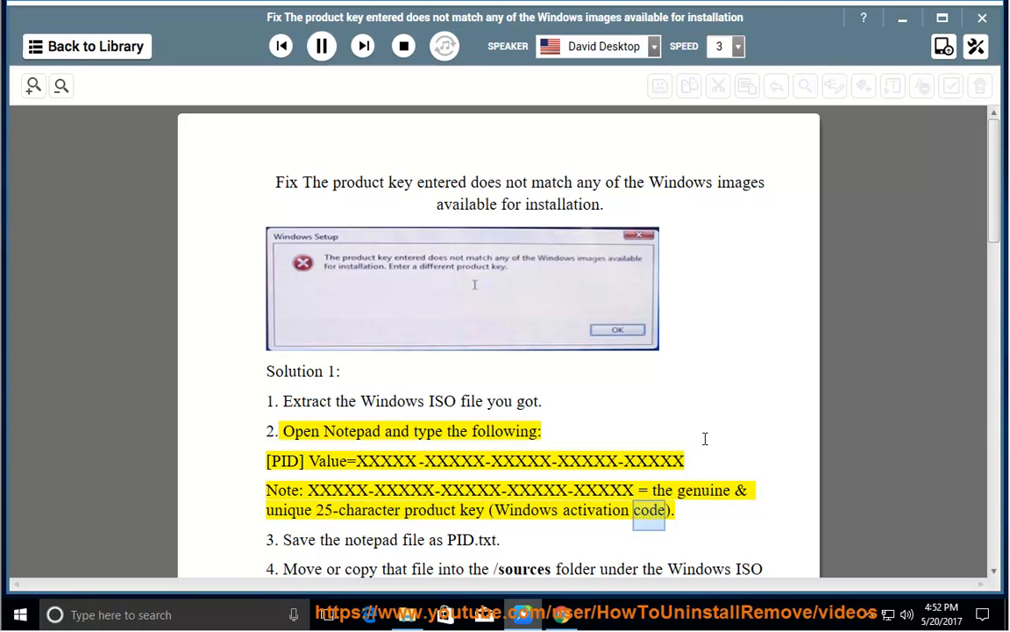
Step: Pause the reading after step 2's note about the product key
click(321, 46)
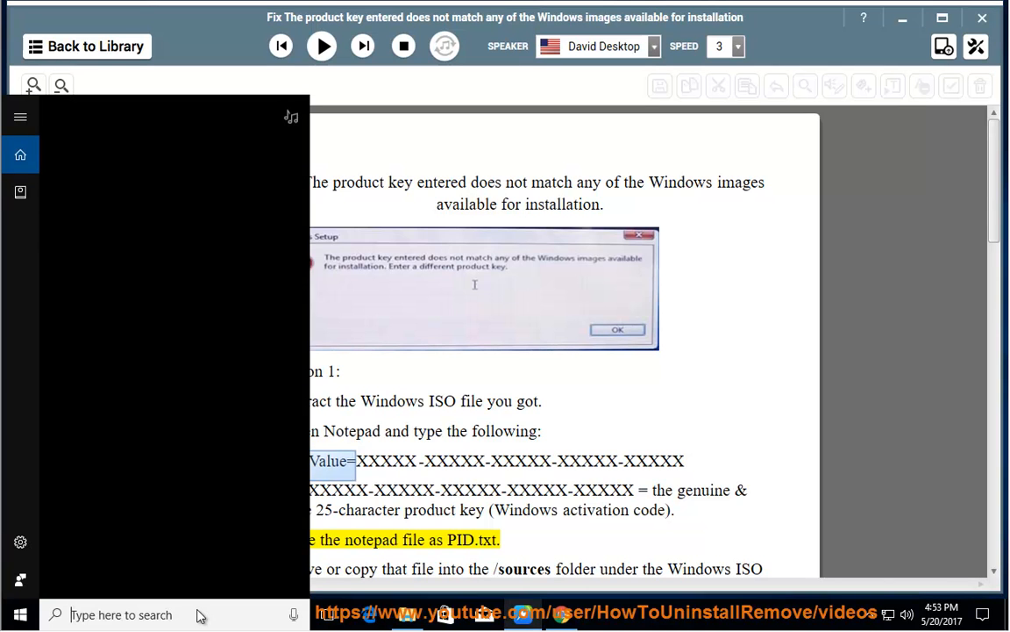
Step: Search 'notepad' from the Start menu and launch Notepad with a blank document
text(NOTEpad)
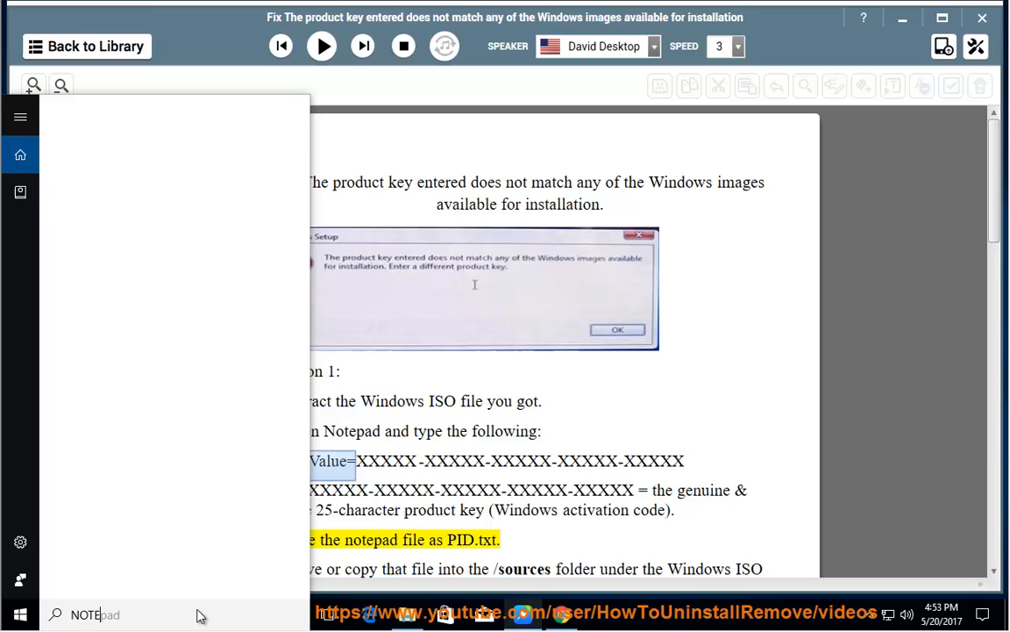
text(NOTEpad)
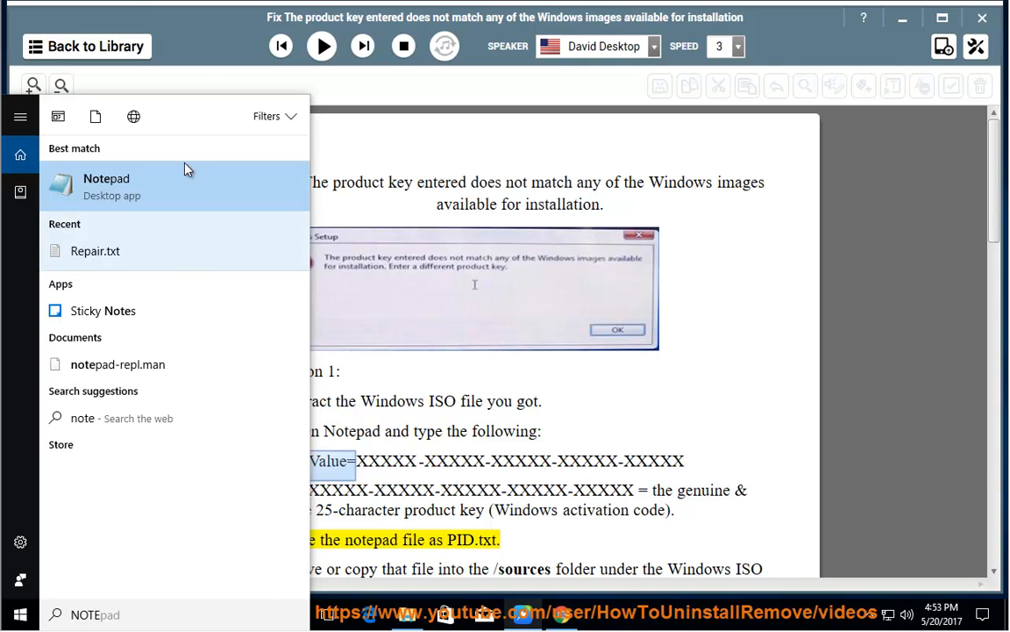
click(105, 186)
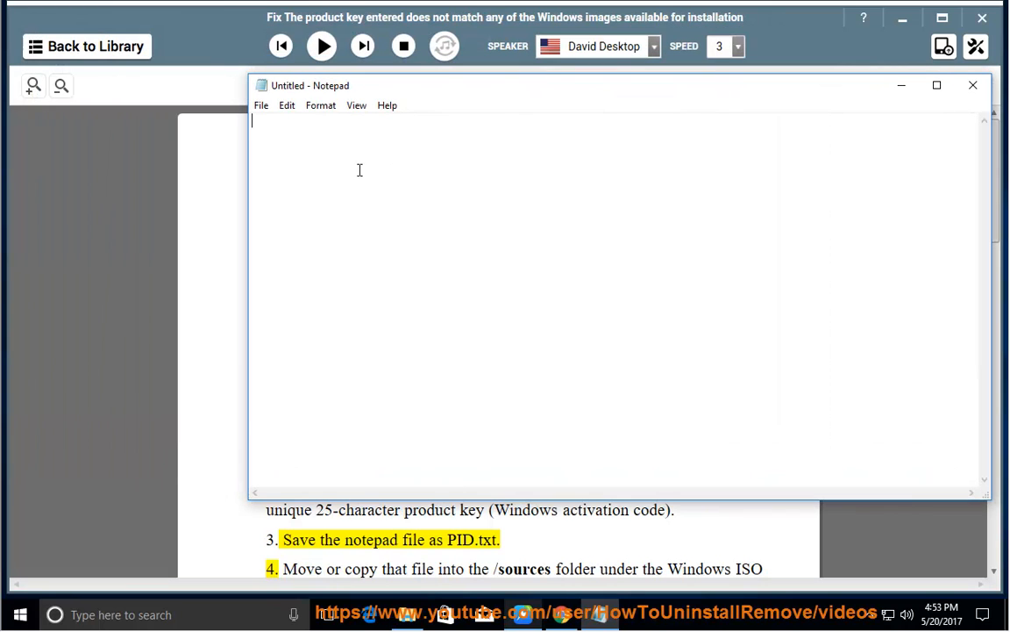
Step: Write the line '[PID] Value=1.2.3.4.5......25' in the untitled document
text([PID] Value=)
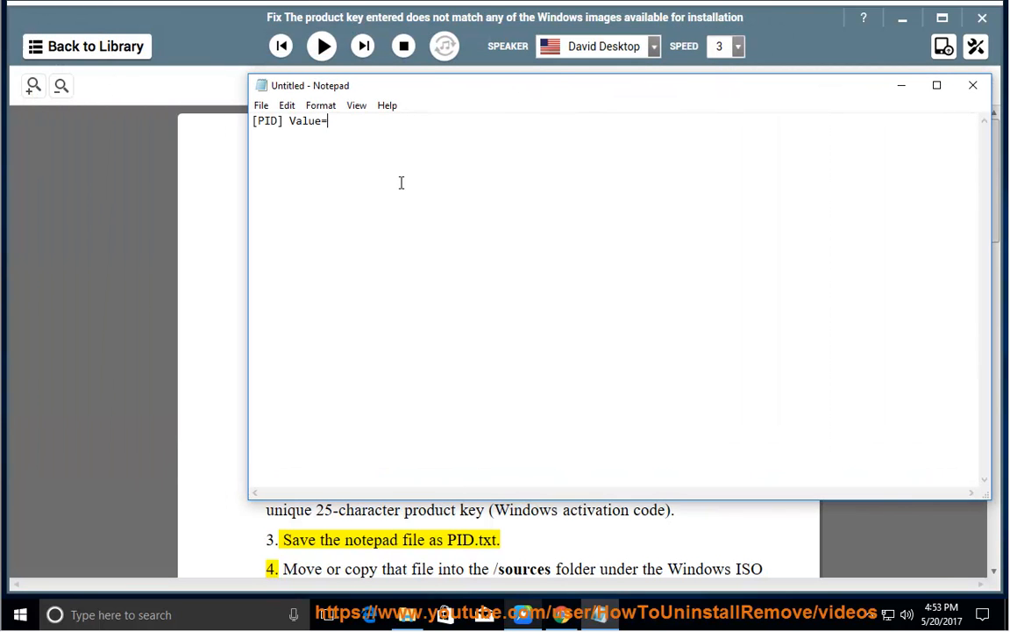
text(1.2.3.4.5)
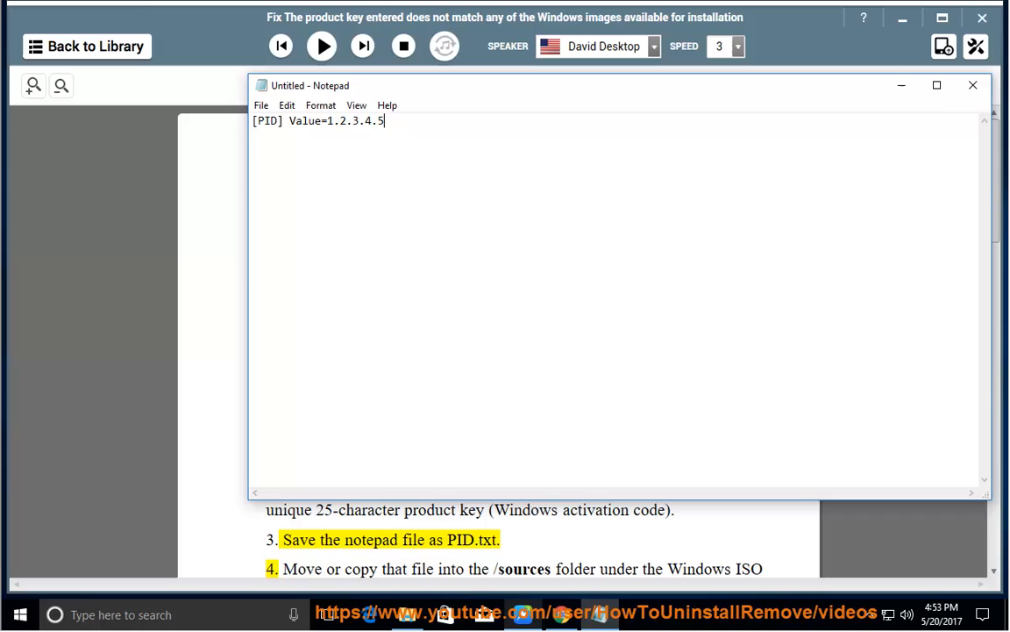
text(......)
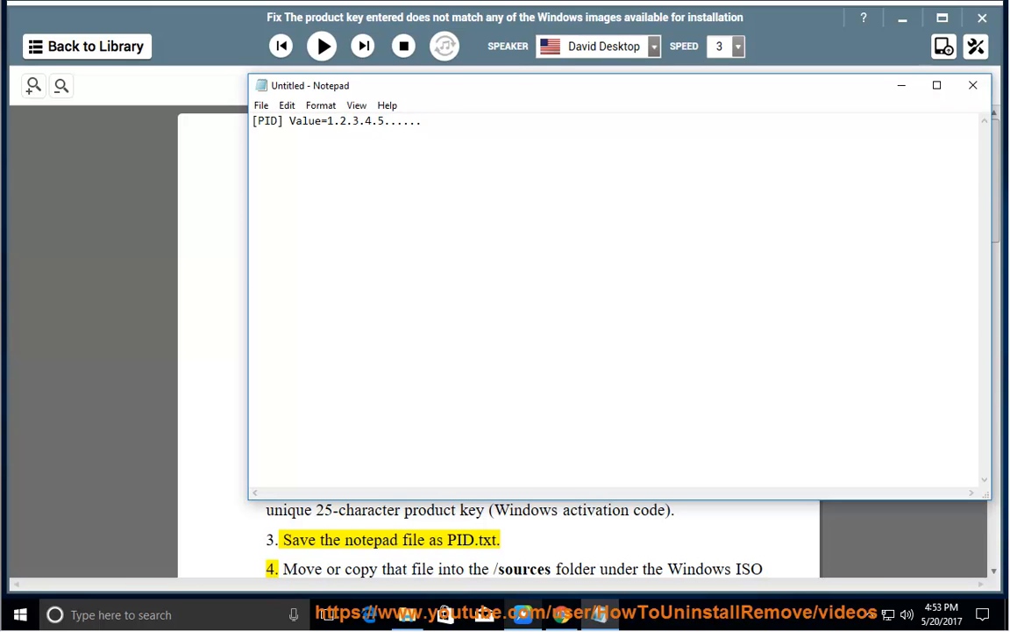
text(25)
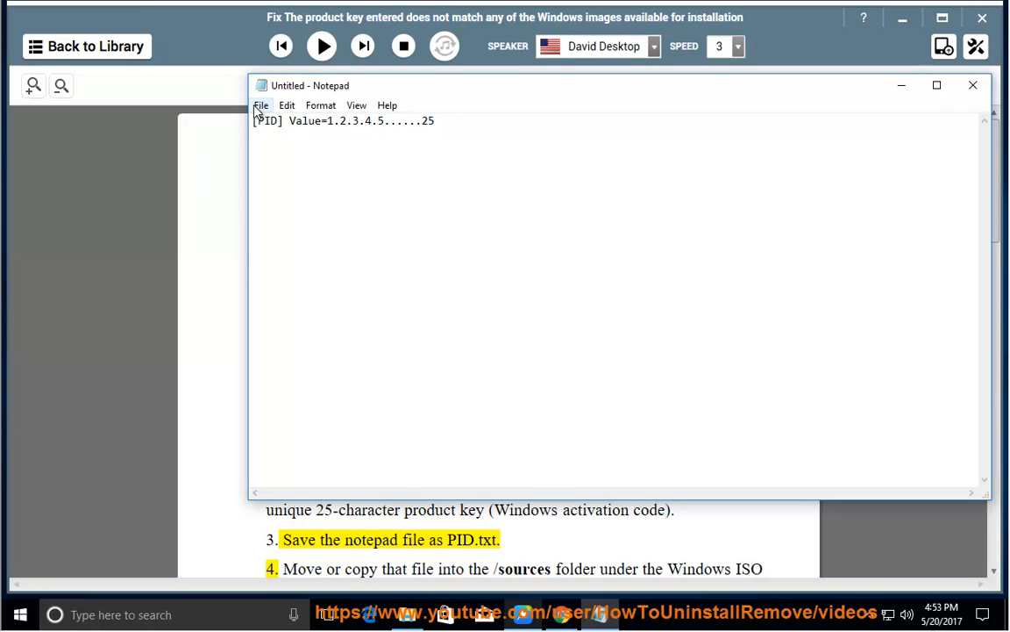
click(260, 106)
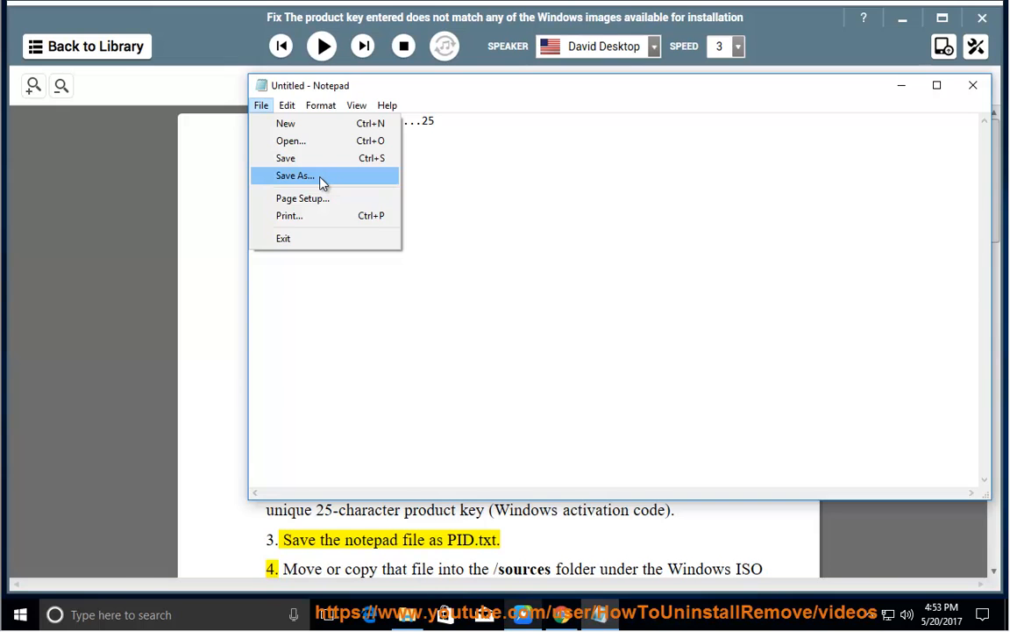
Step: Save the note as PID.txt on the Desktop via Save As
click(294, 176)
text(PID.txt)
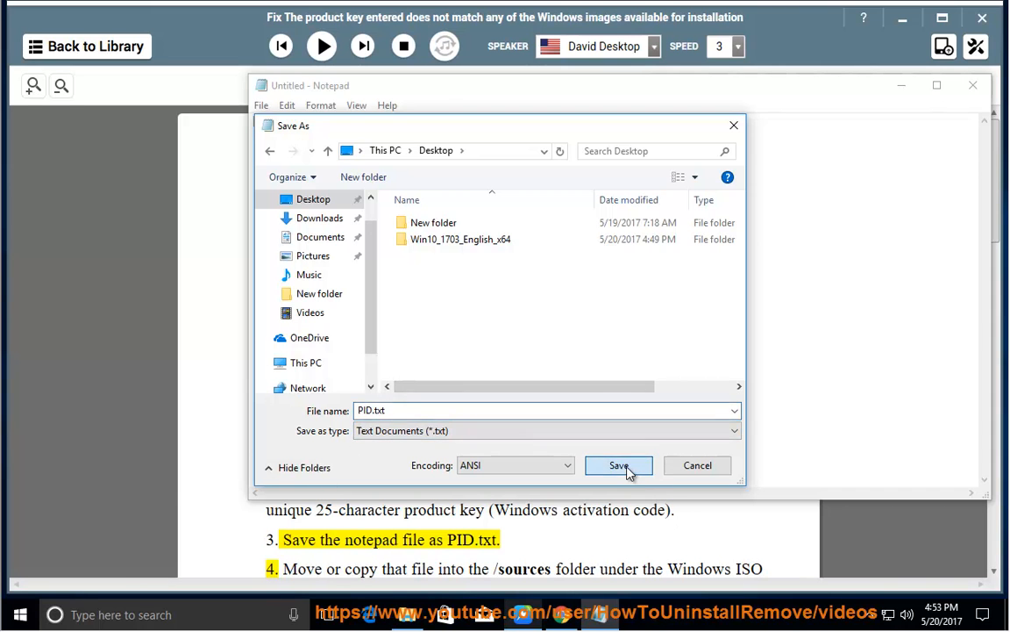
click(618, 465)
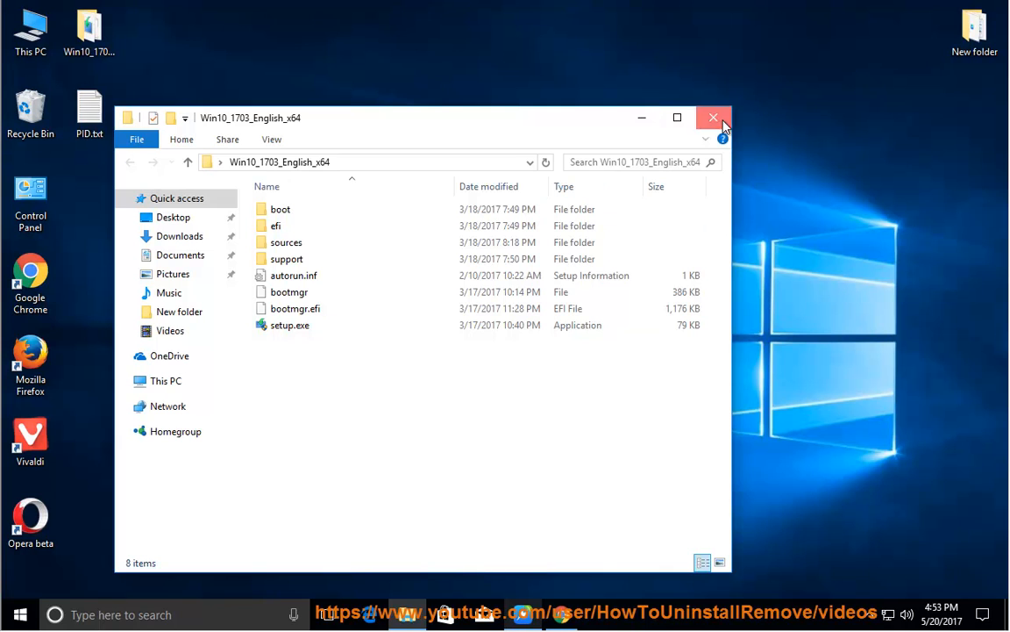
Step: Bring Natural Reader back to hear steps 3 and 4 about saving and copying PID.txt
click(713, 116)
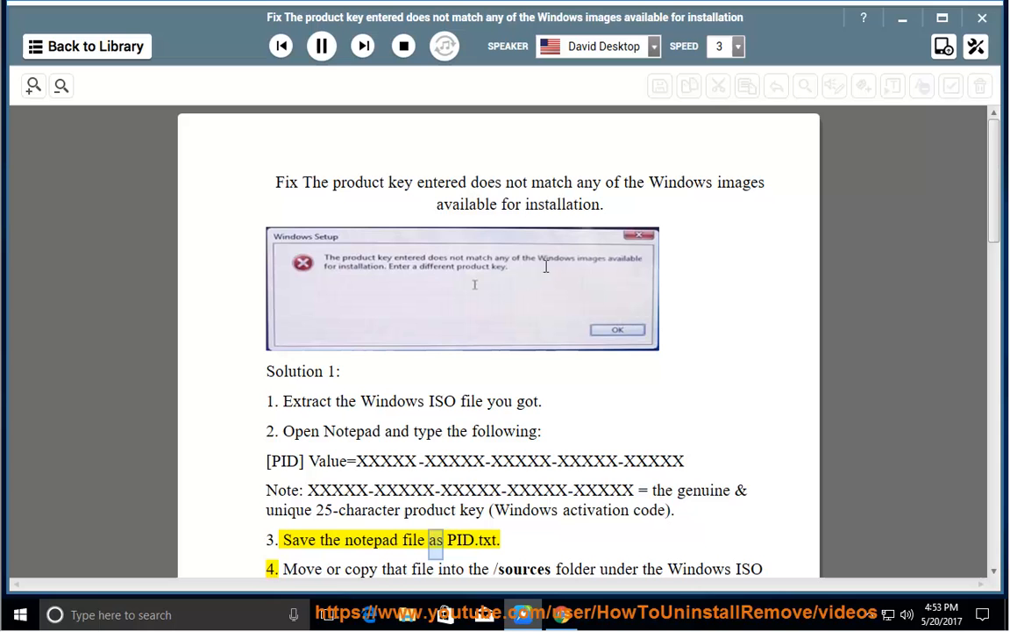
scroll(down, 3)
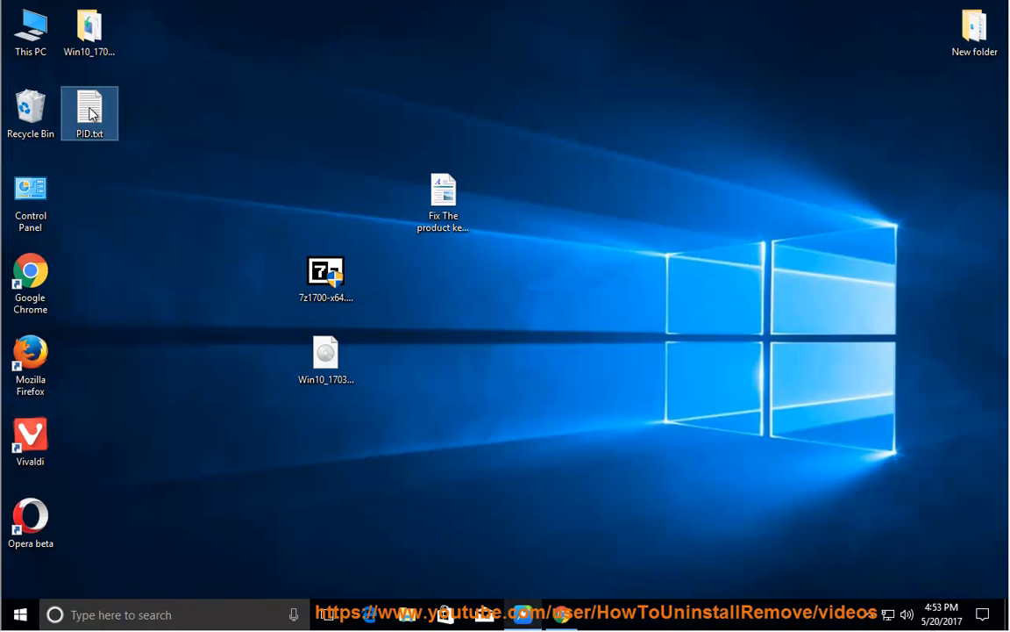
Step: Copy PID.txt and enter the sources folder of Win10_1703_English_x64
right_click(87, 112)
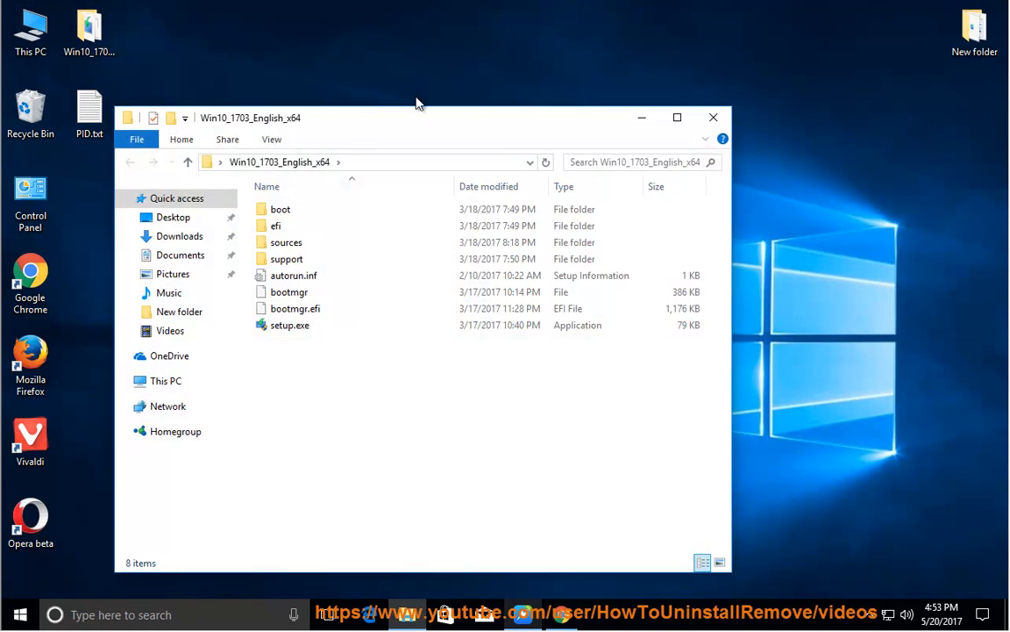
click(406, 146)
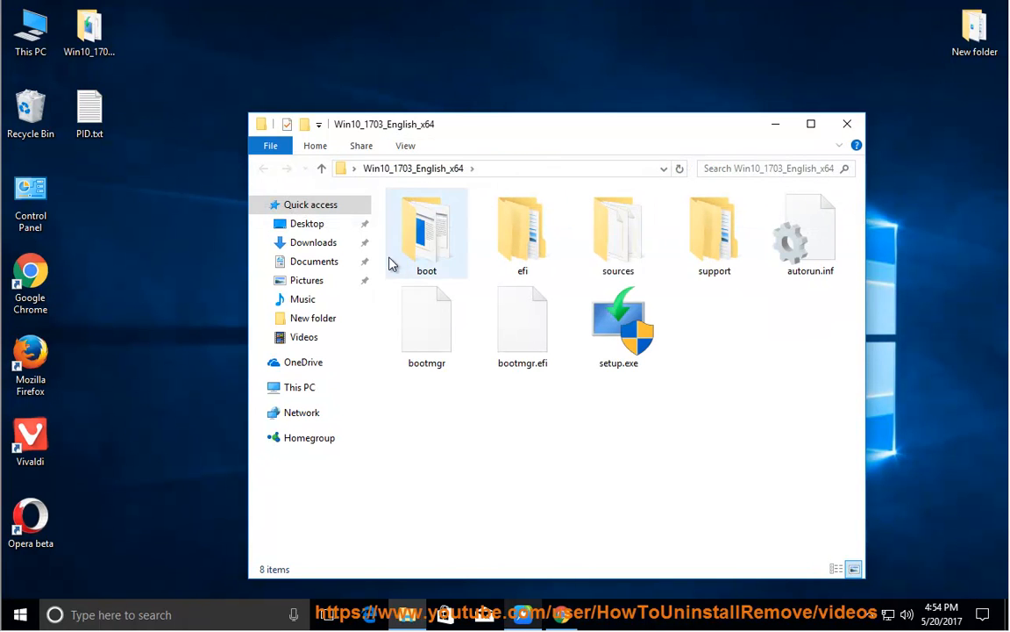
click(618, 232)
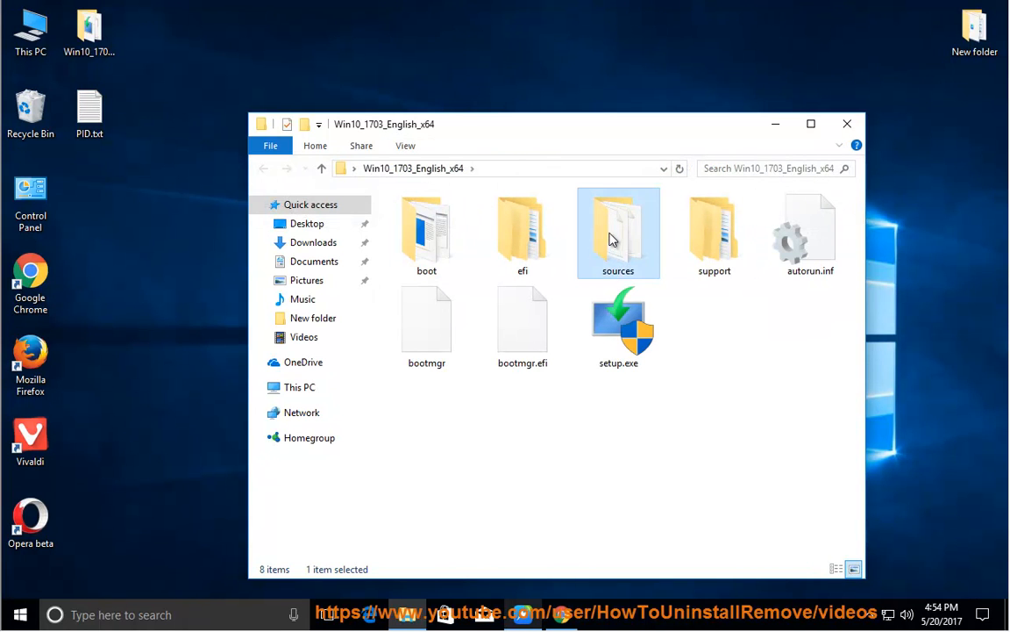
double_click(618, 231)
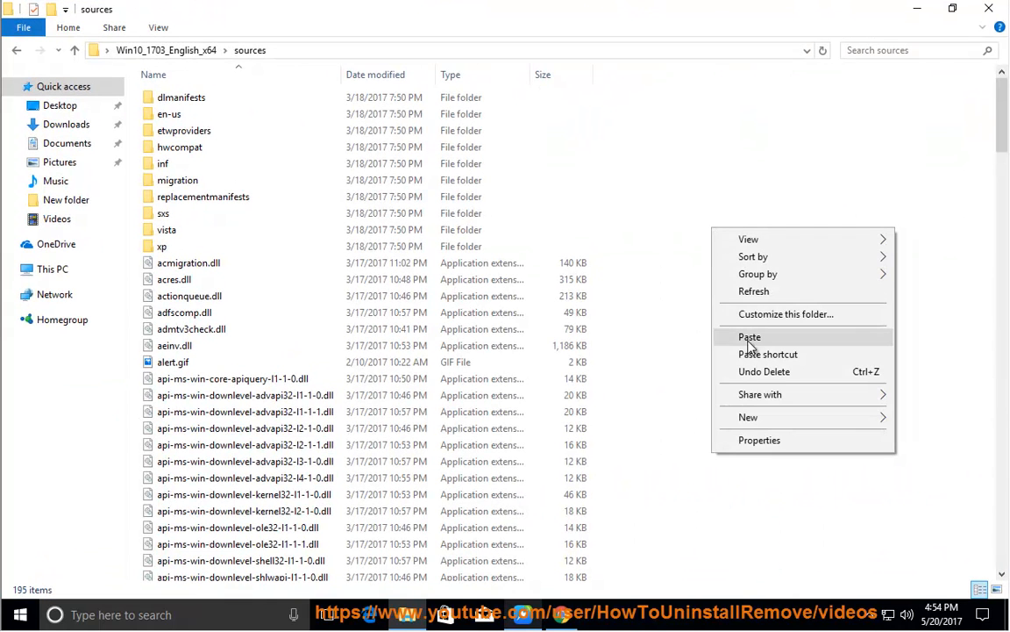
Step: Paste PID.txt into sources and open the copy to verify its contents
click(751, 337)
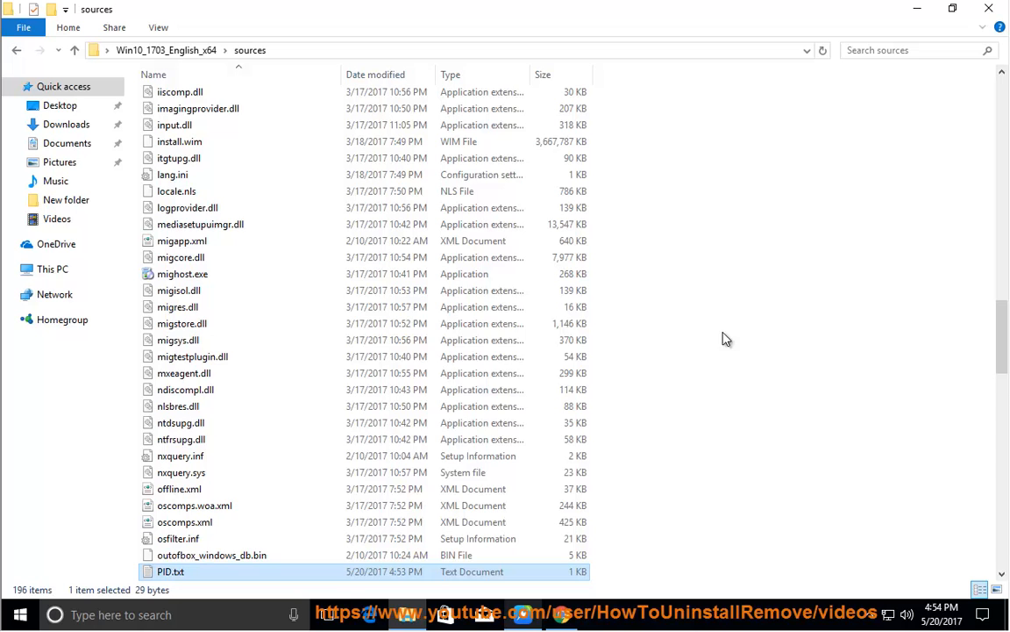
scroll(down, 3)
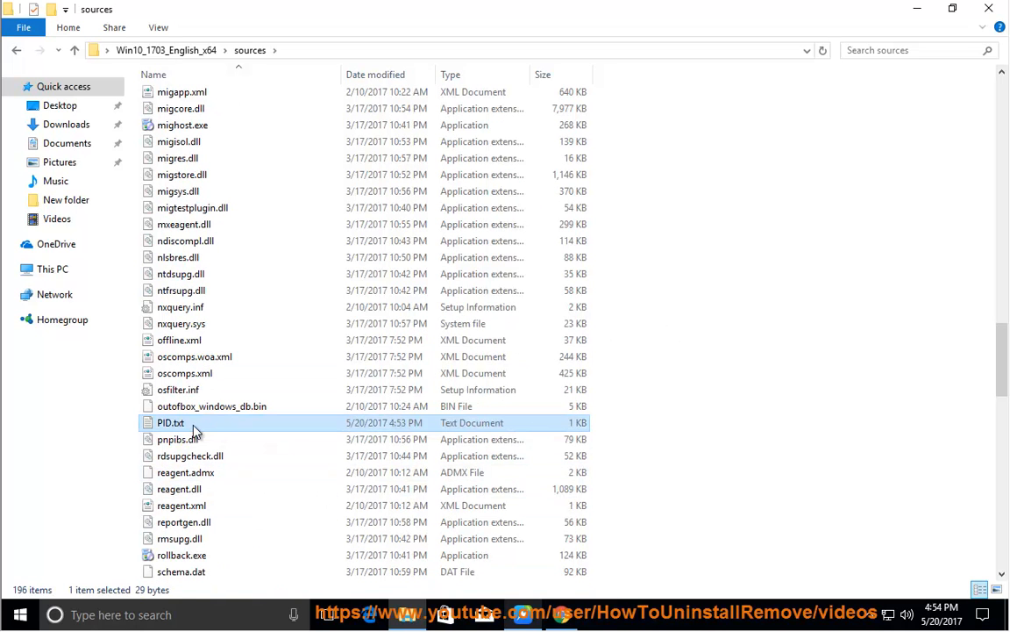
double_click(170, 421)
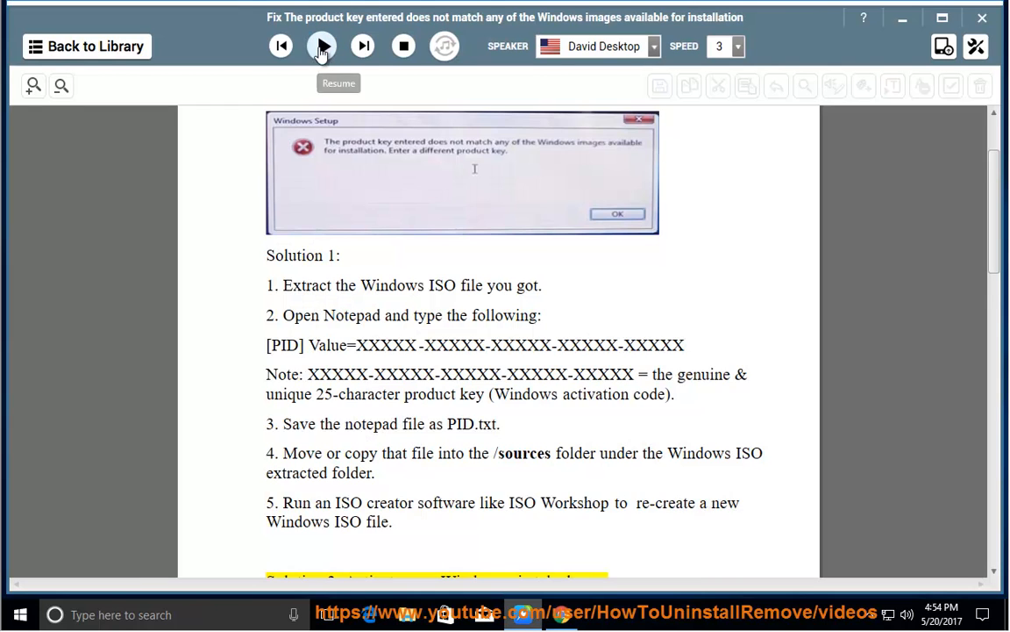
Step: Resume reading through step 5 and Solution 2 on activating Windows by telephone
click(321, 46)
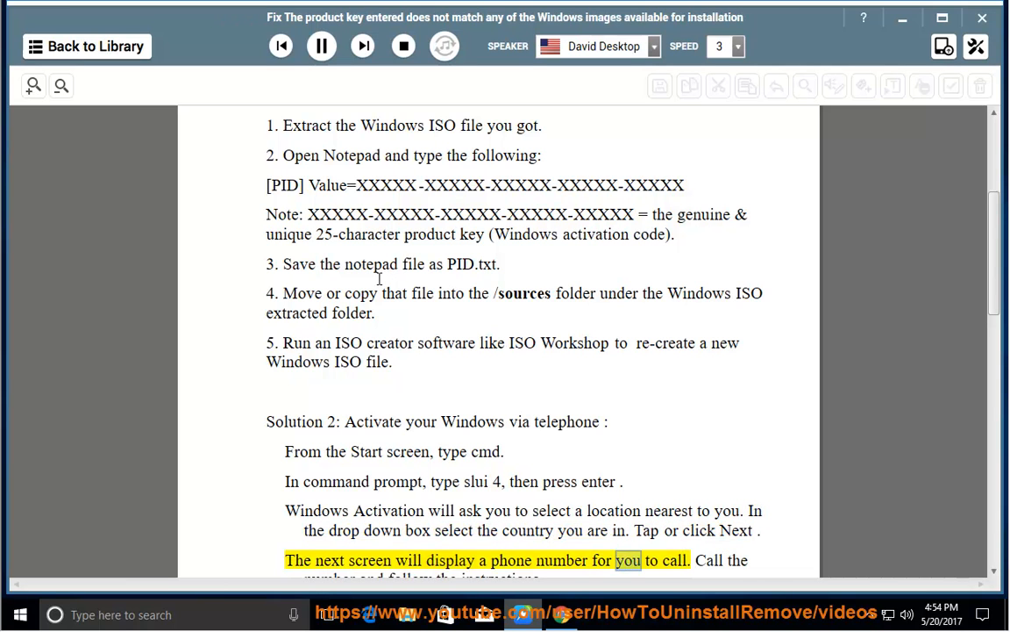
scroll(down, 3)
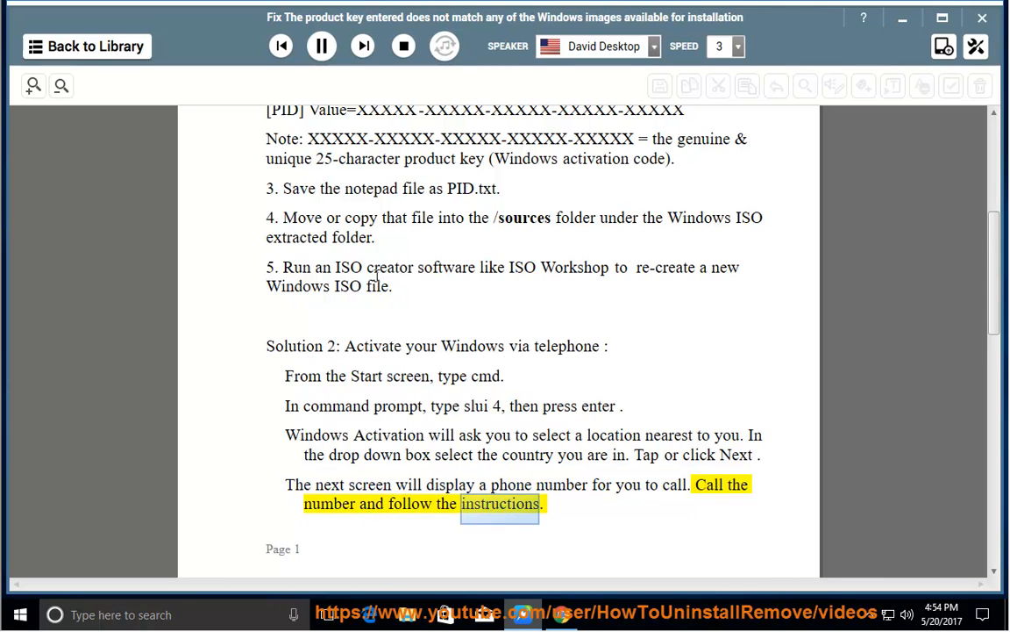
scroll(down, 3)
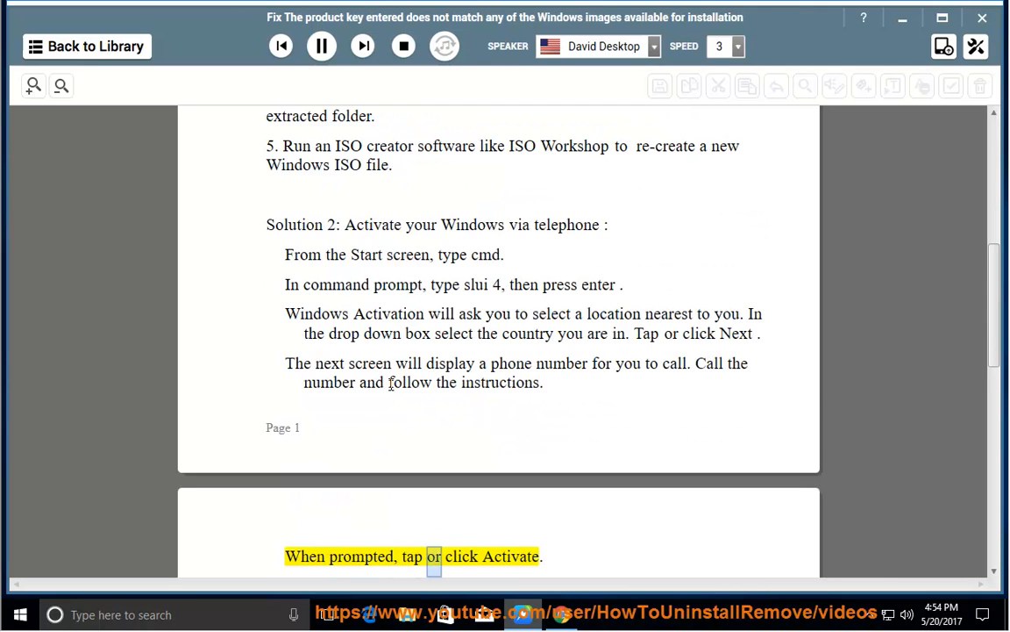